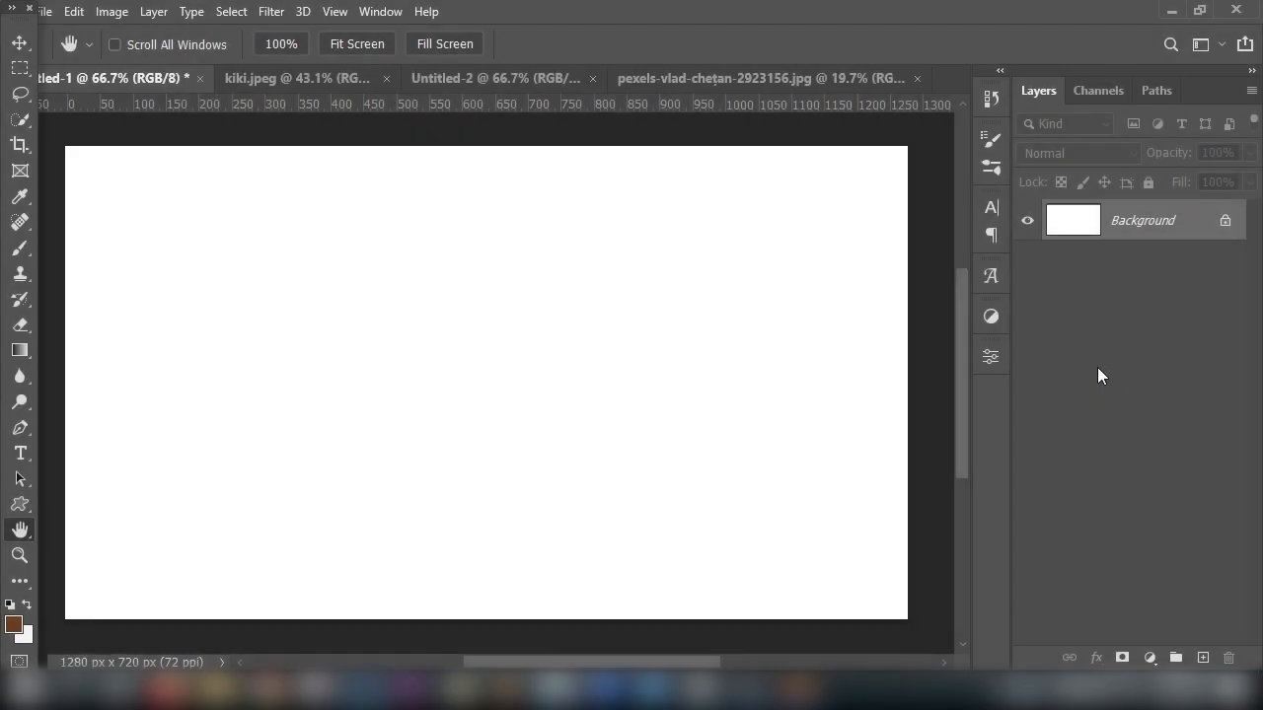
Undo the brown brush strokes with Ctrl+Z, then redo them with Ctrl+Shift+Z
key("ctrl+z")
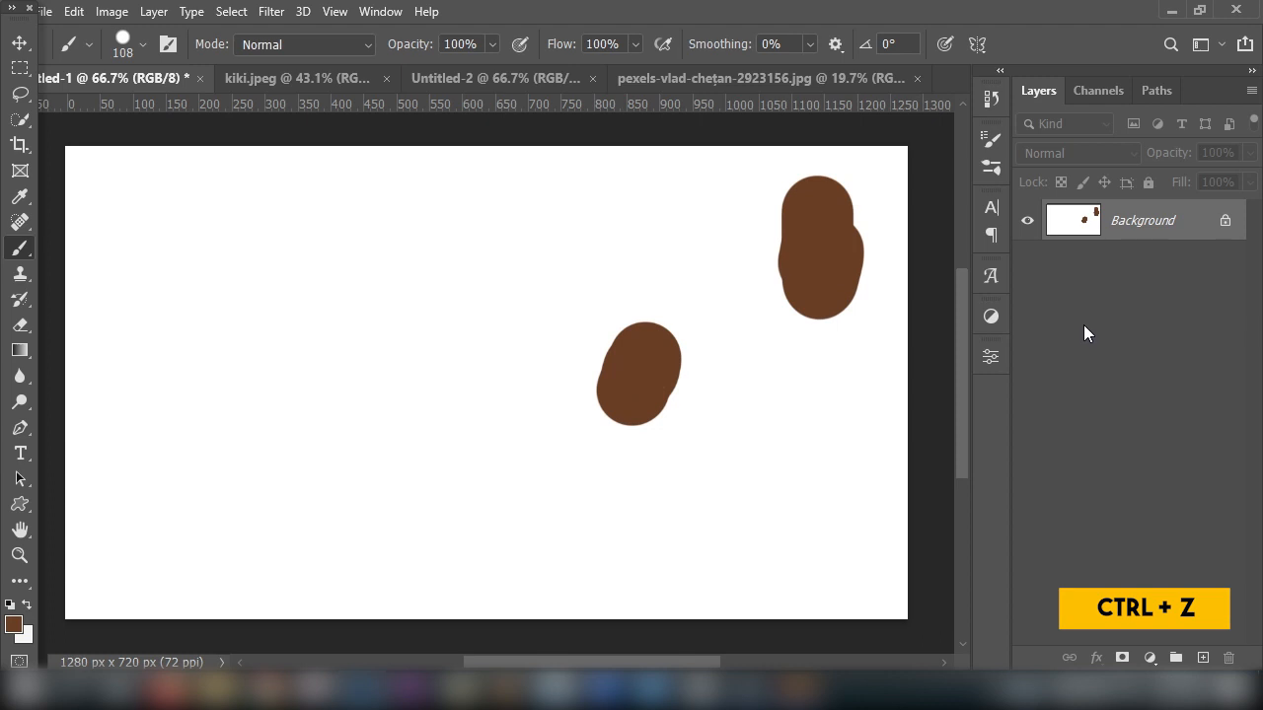
mouse_move(785, 345)
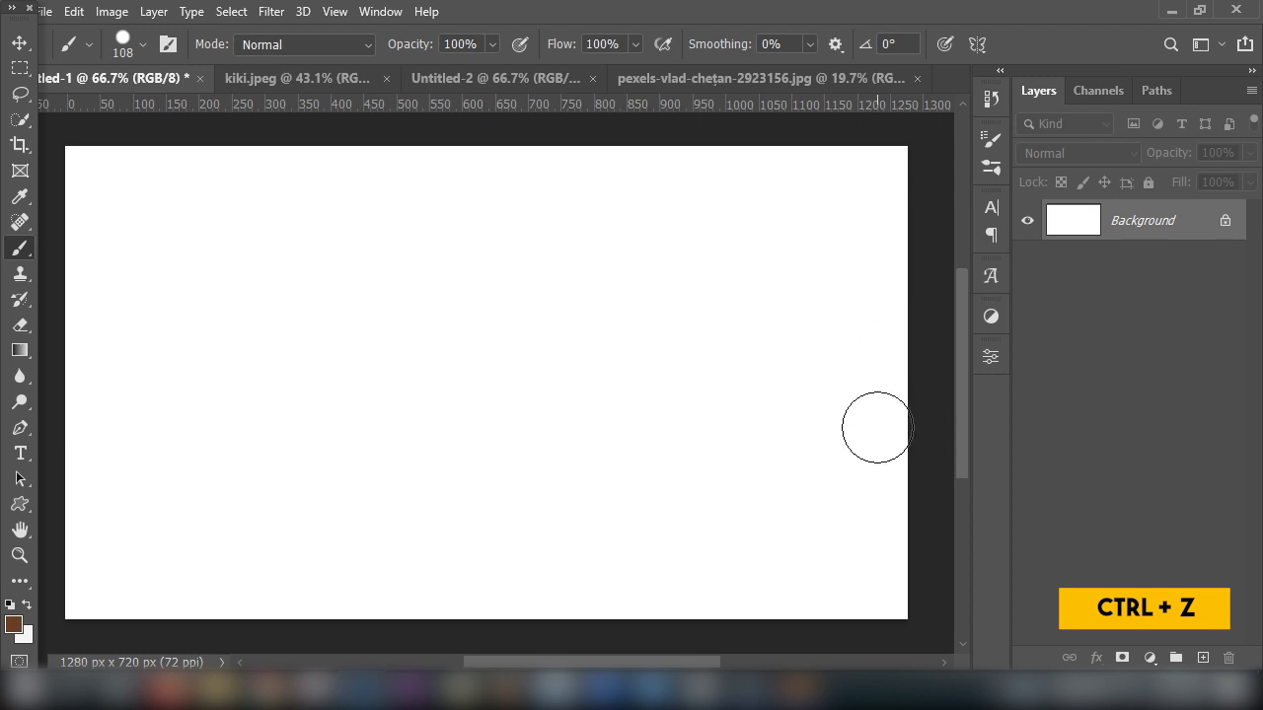
mouse_move(868, 419)
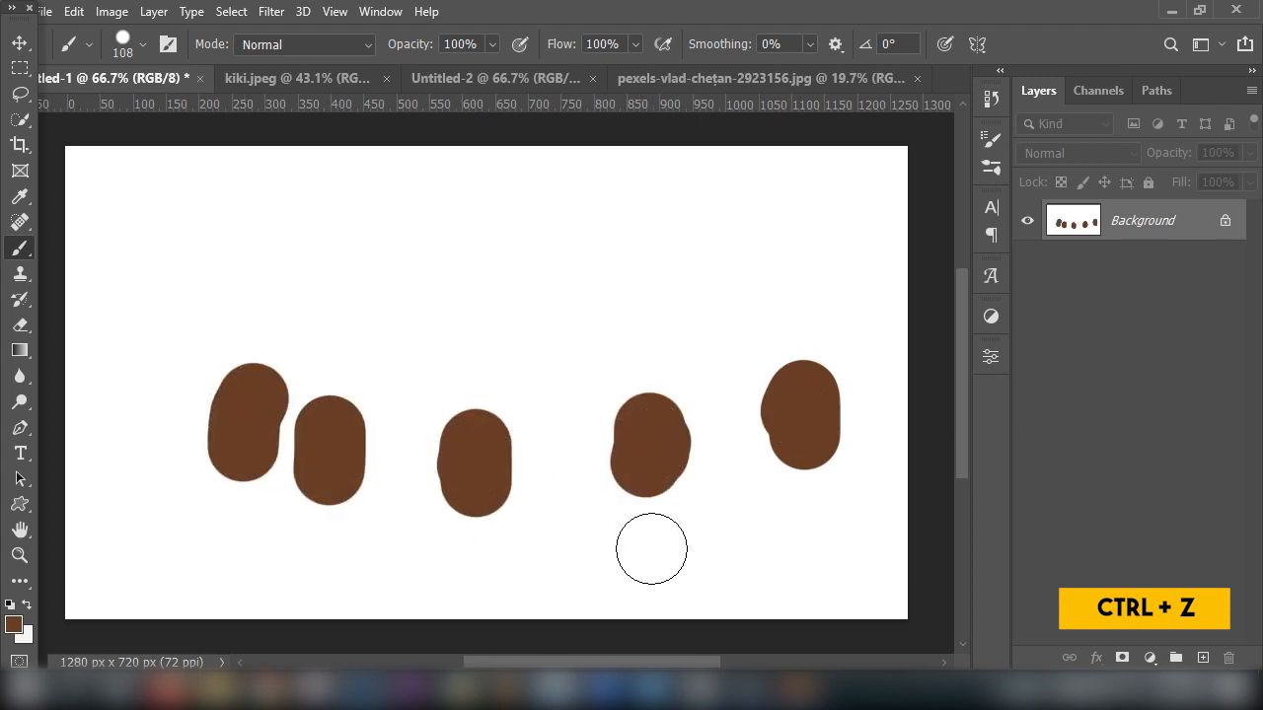
mouse_move(179, 429)
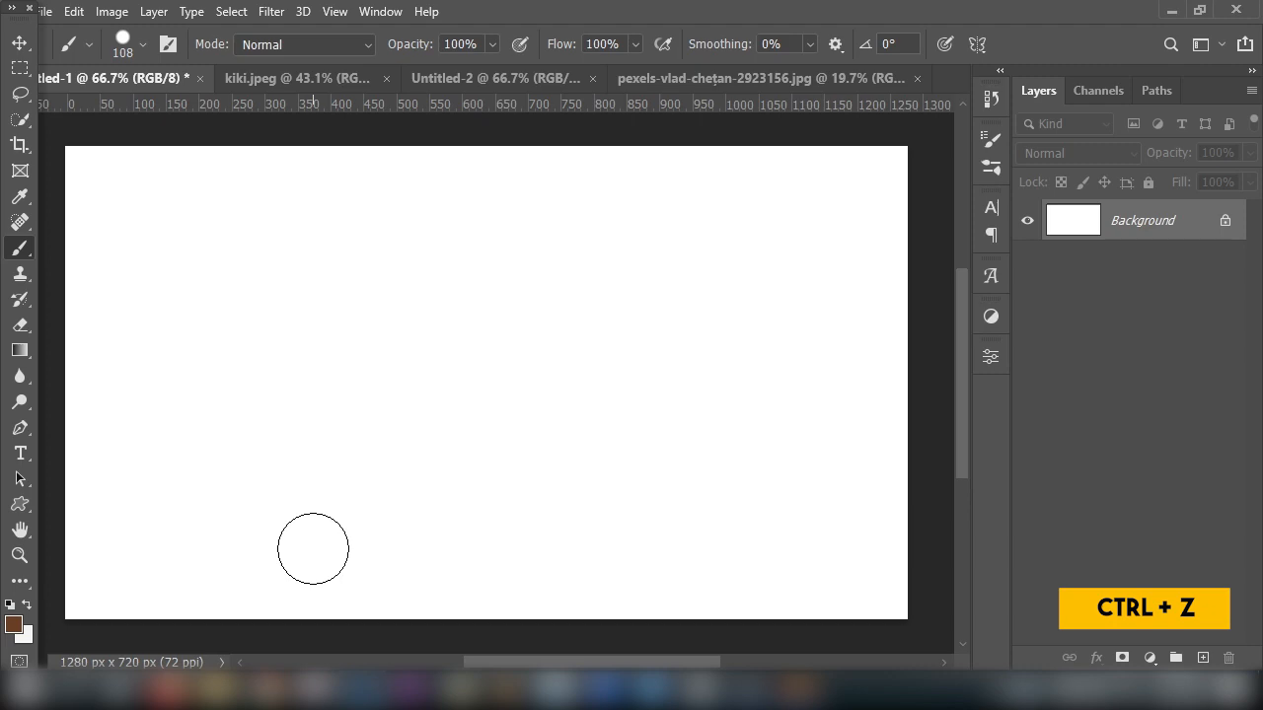
mouse_move(320, 541)
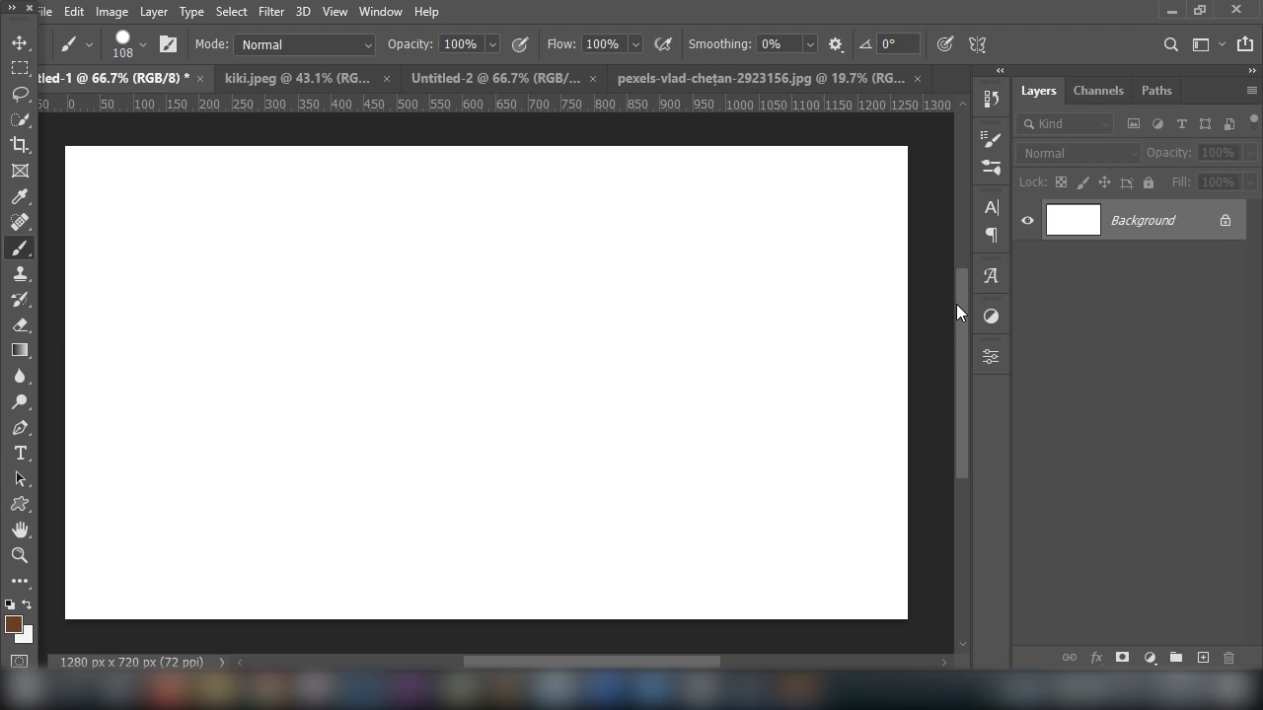
key("ctrl+shift+z")
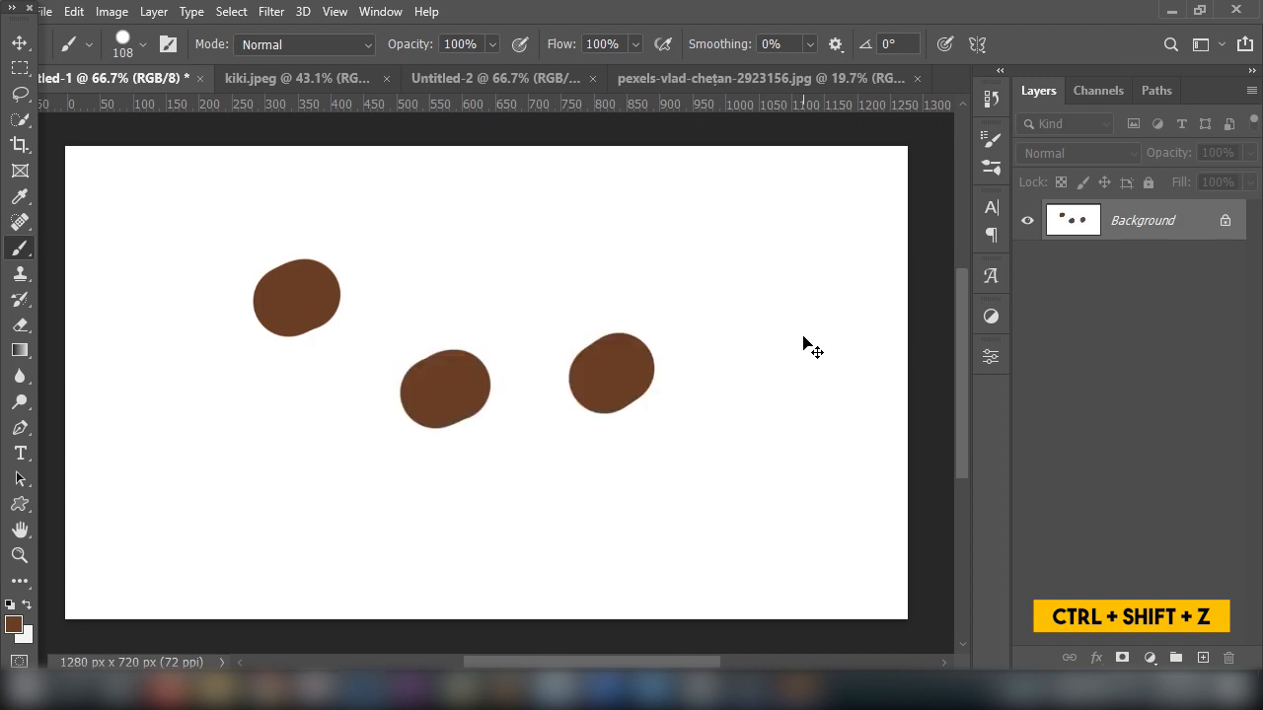
left_click(774, 352)
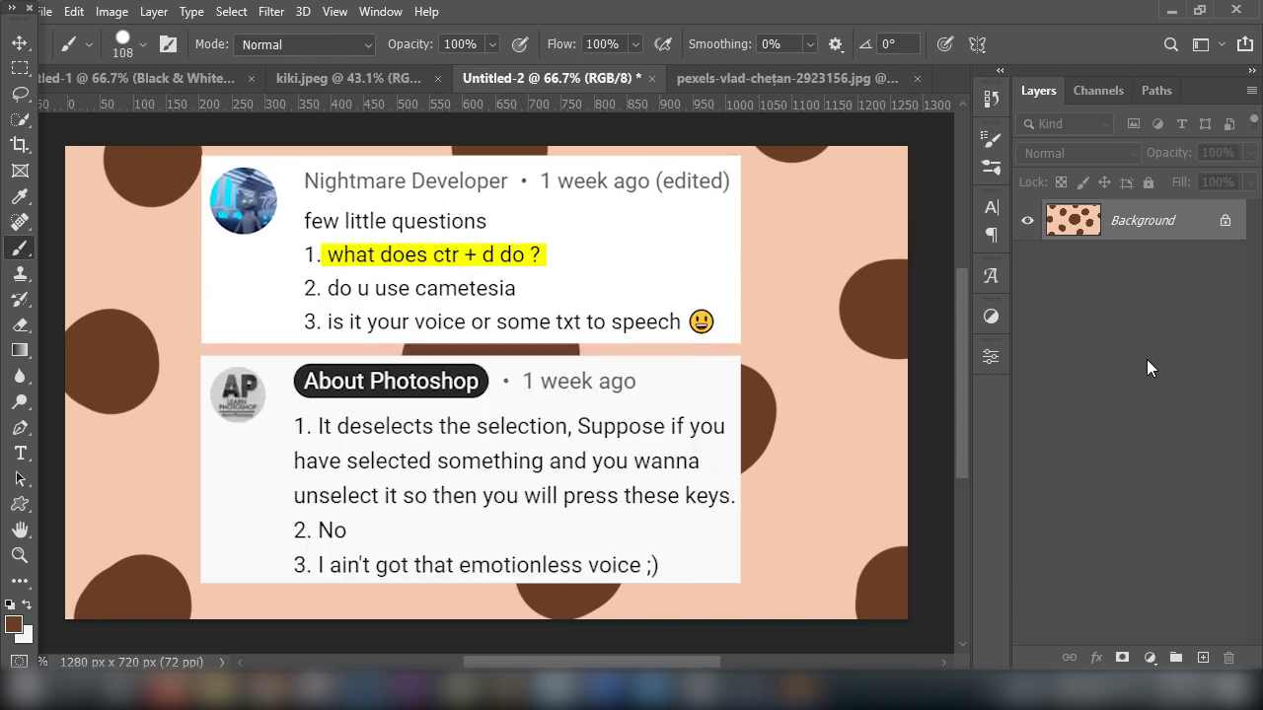
On the peach dotted document, draw a marquee selection and clear it with Ctrl+D
left_click_drag(294, 426, 734, 495)
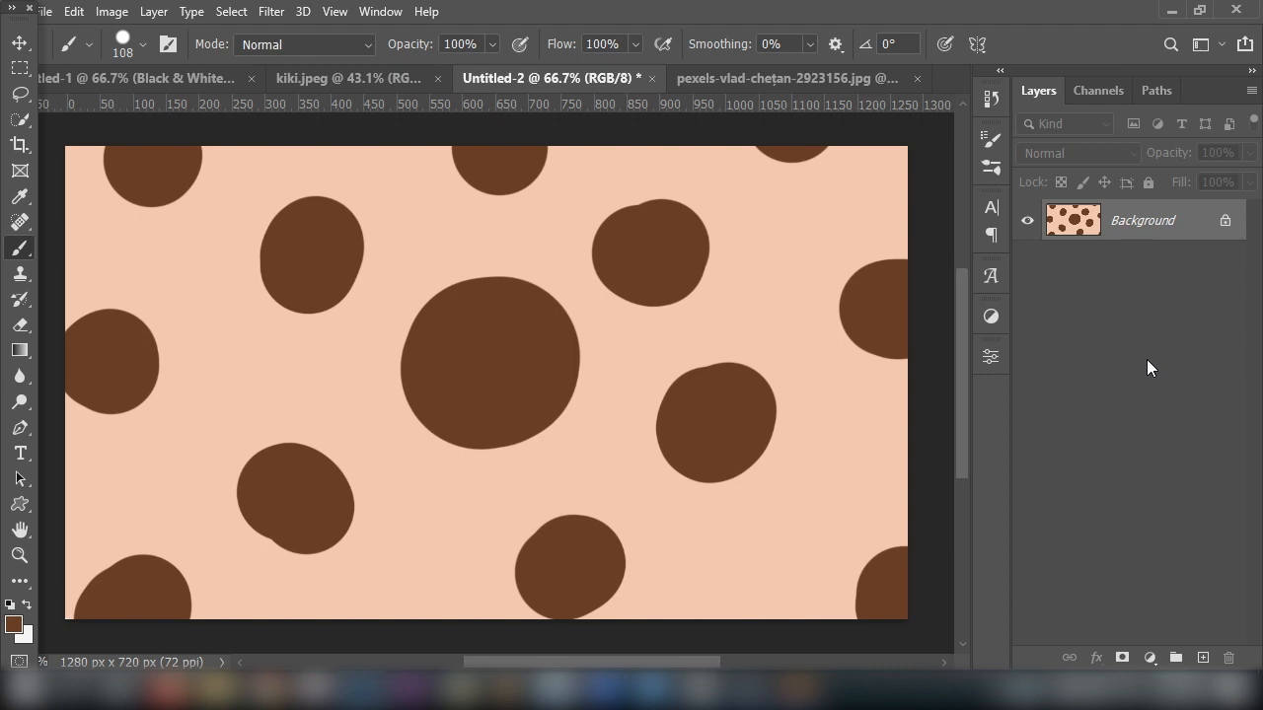
key("ctrl+d")
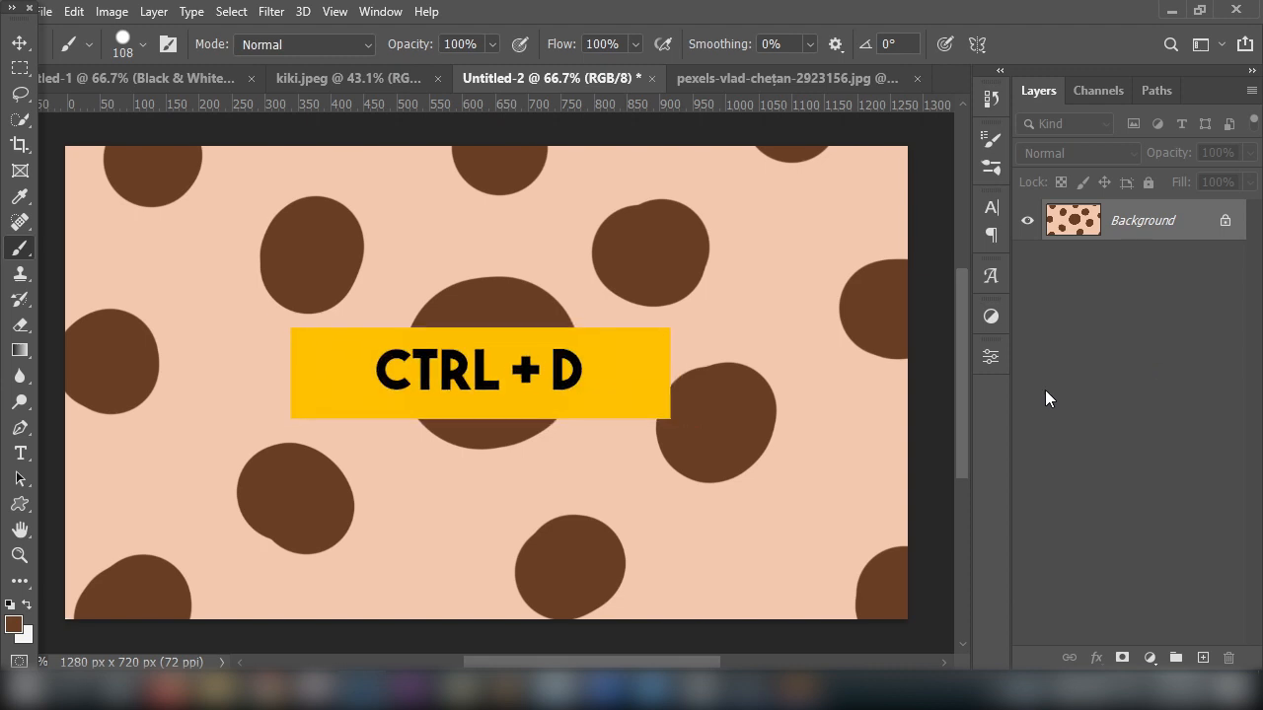
left_click(20, 118)
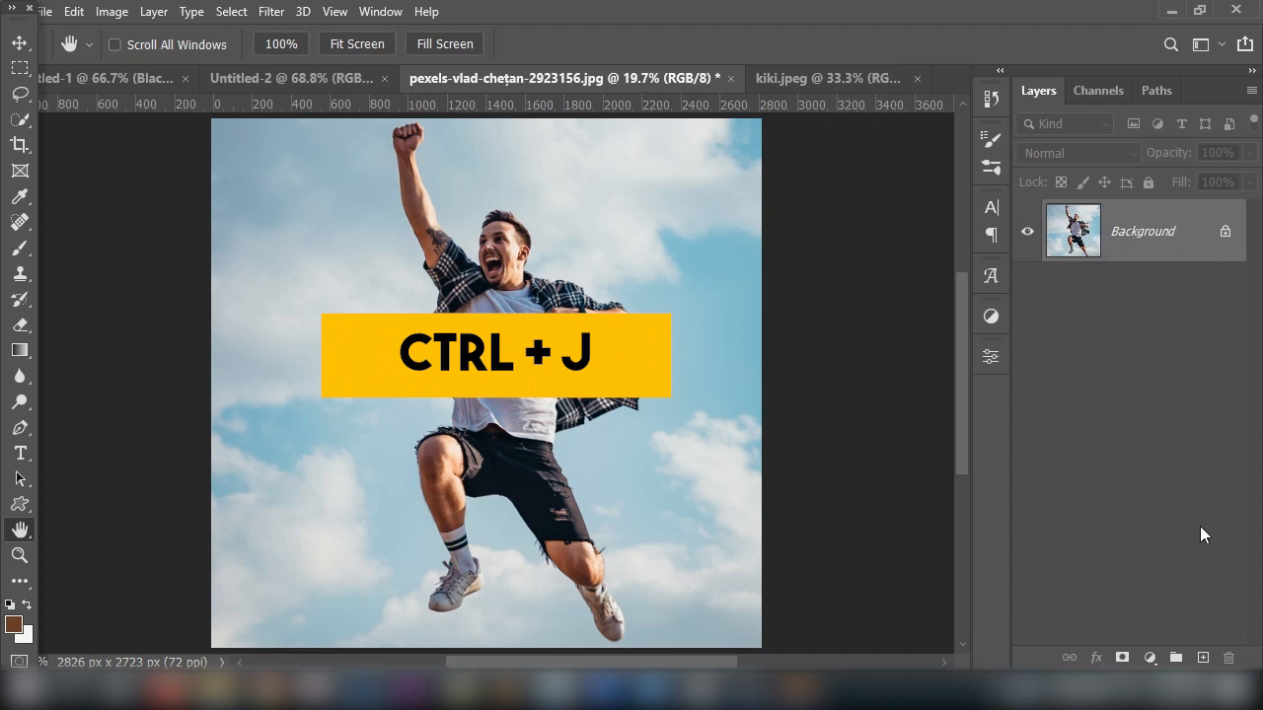
Auto-select the jumping man with Select Subject and copy him to a new Layer 1 via Ctrl+J
key("ctrl+j")
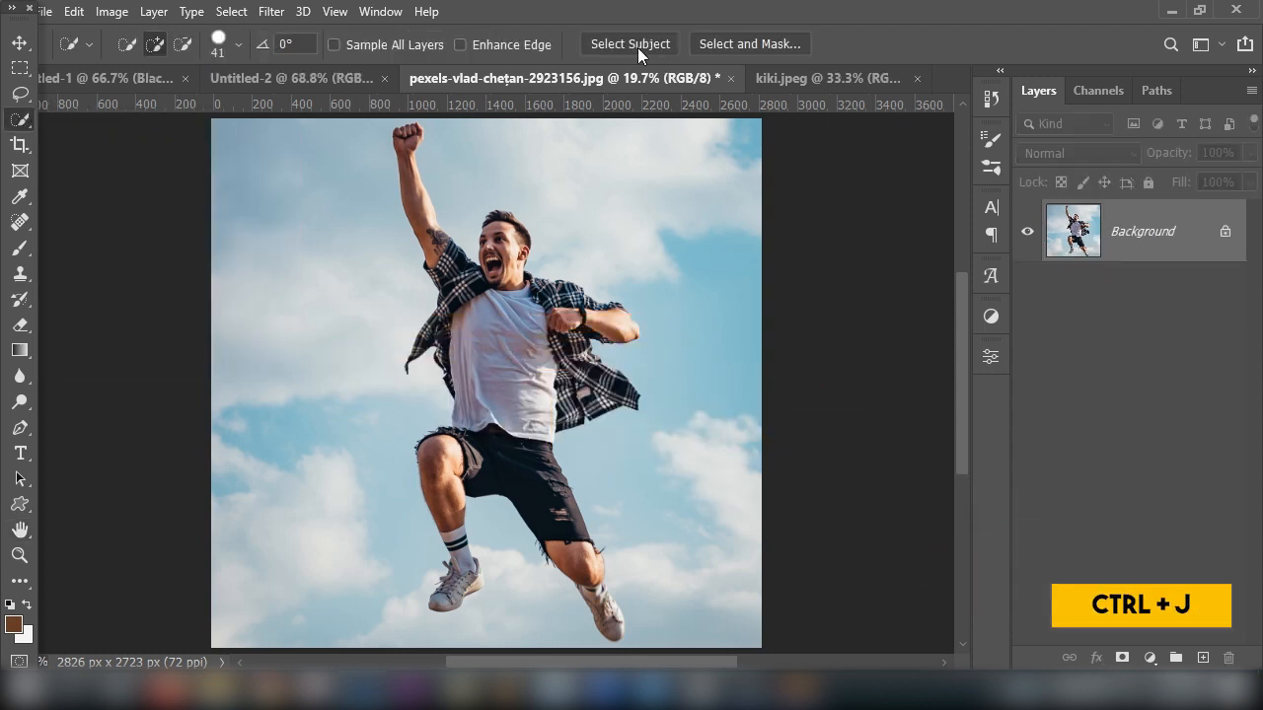
left_click(629, 43)
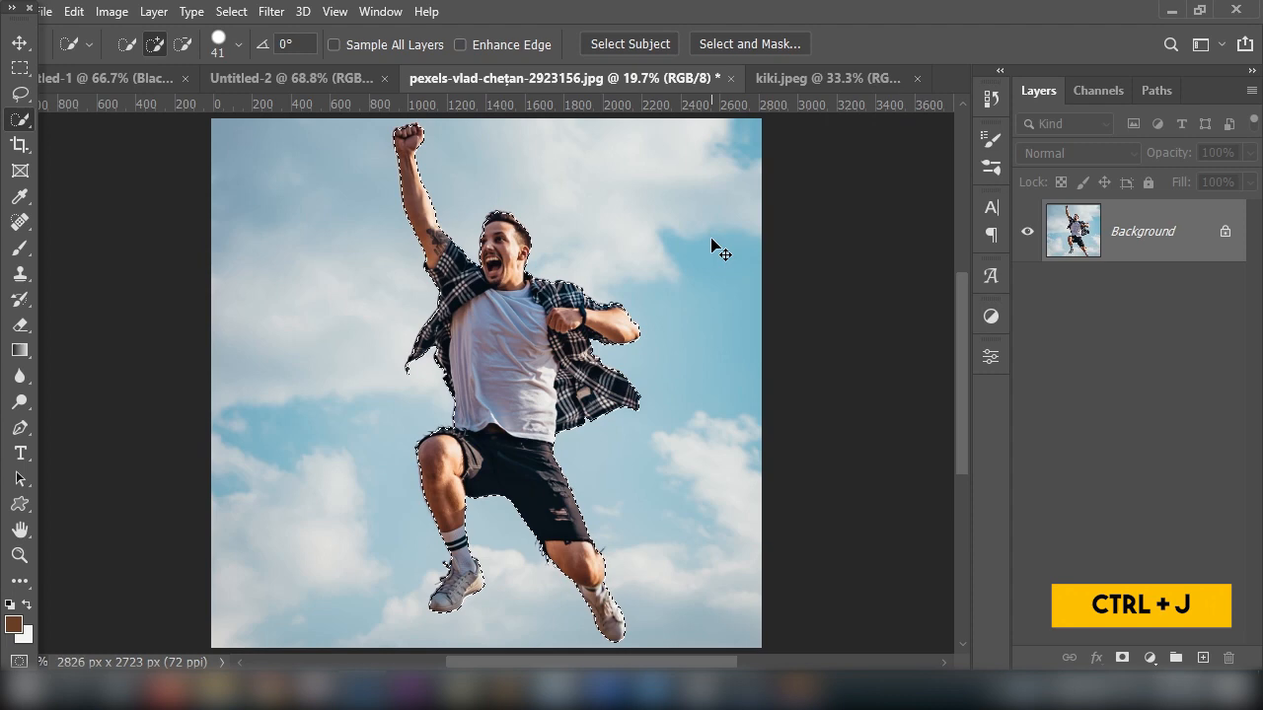
key("ctrl+j")
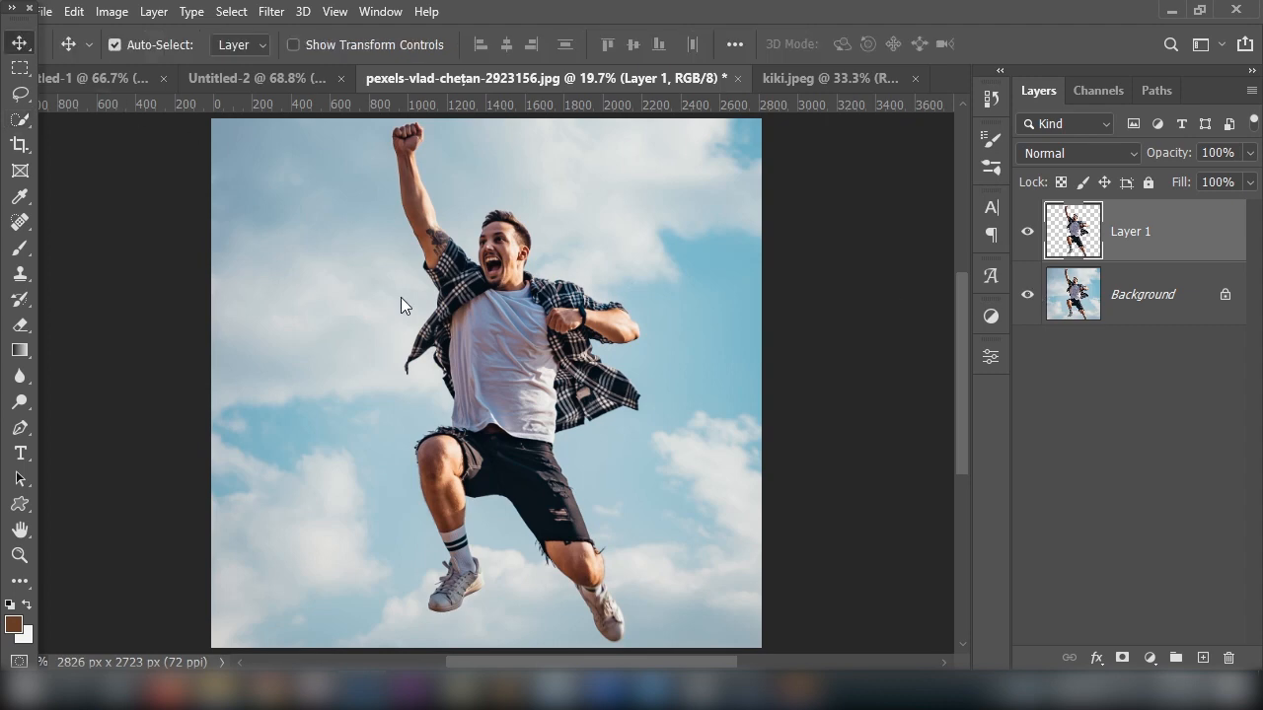
Move the cut-out man onto the sunset photo, scale him down with Ctrl+T and flip him horizontally
left_click(829, 79)
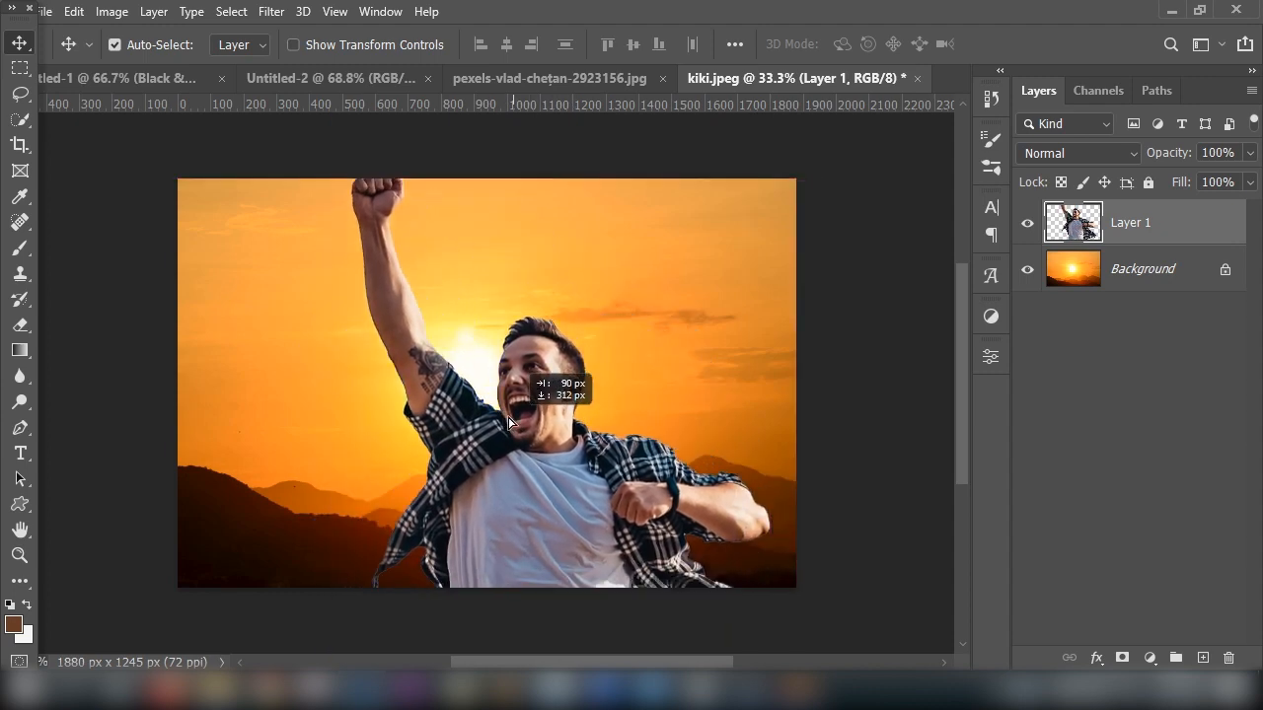
key("ctrl+t")
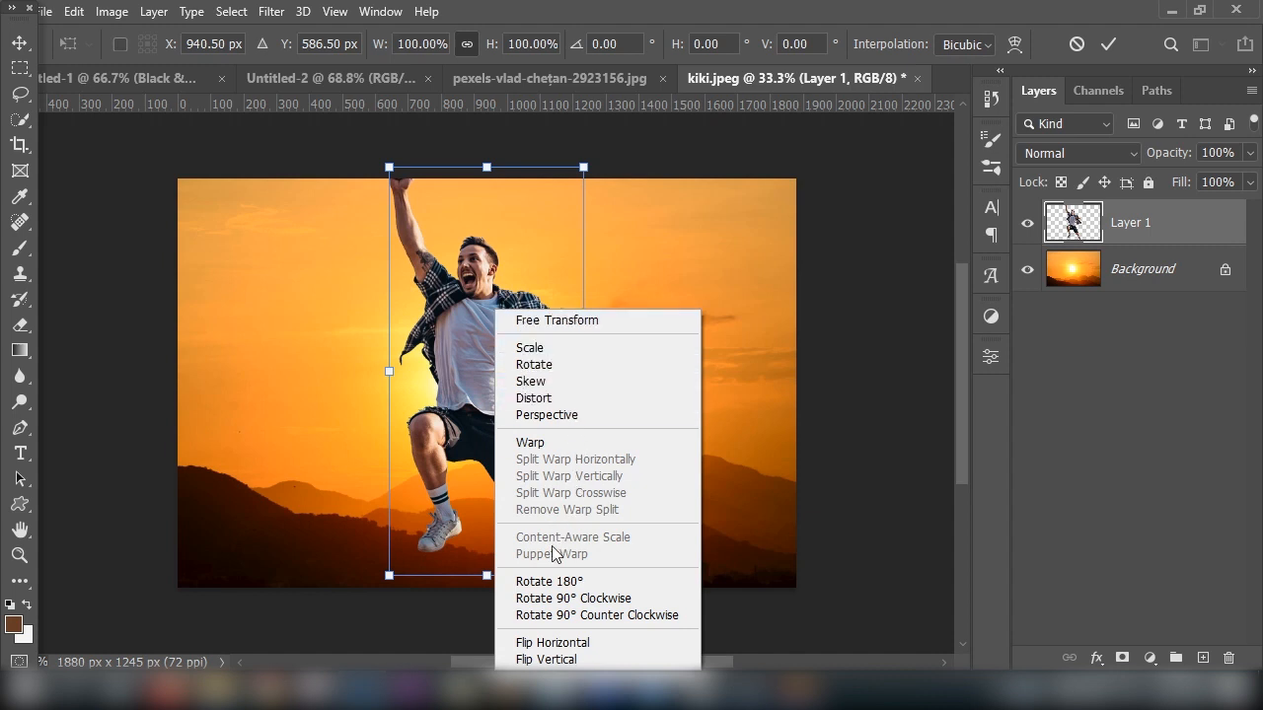
mouse_move(592, 644)
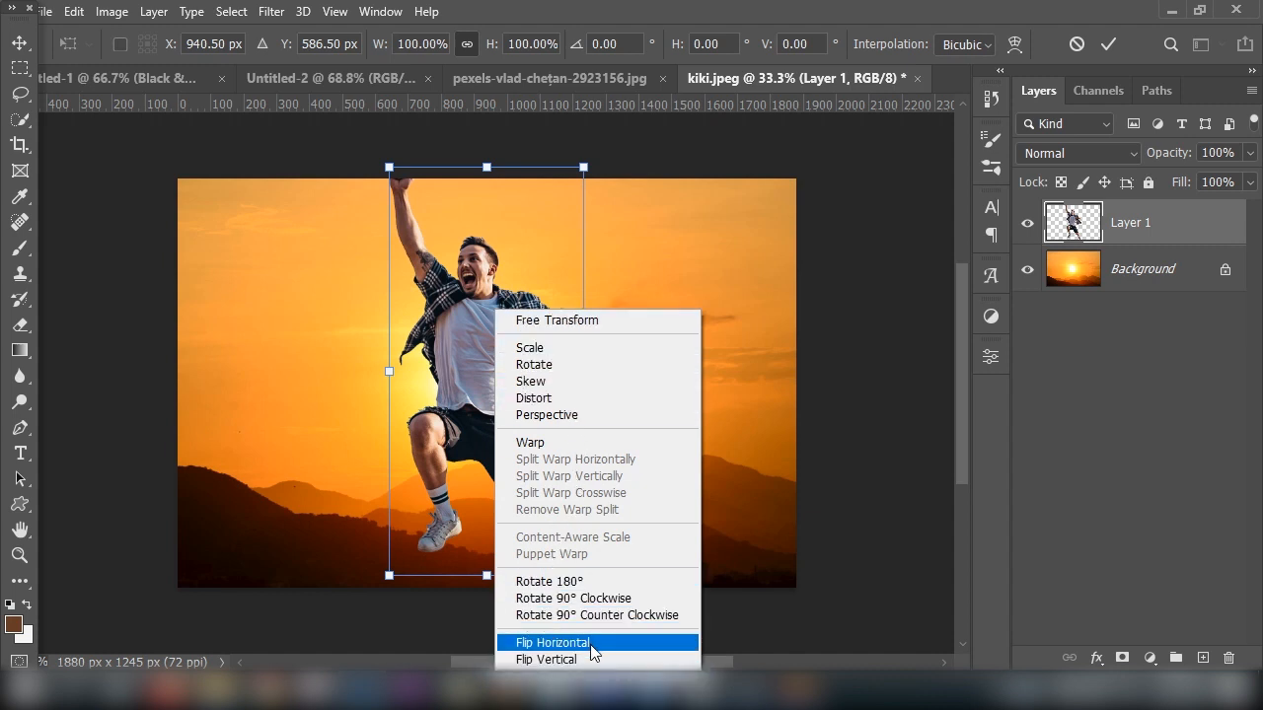
left_click(553, 643)
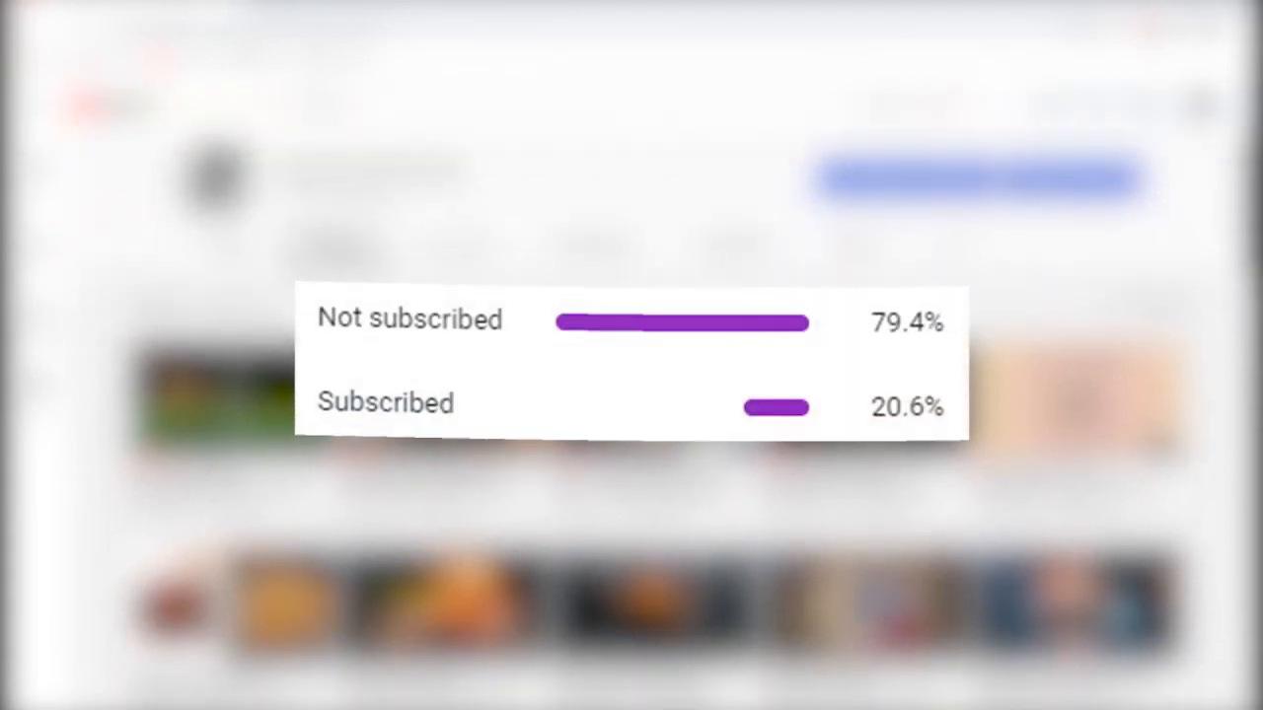
scroll("down", 3)
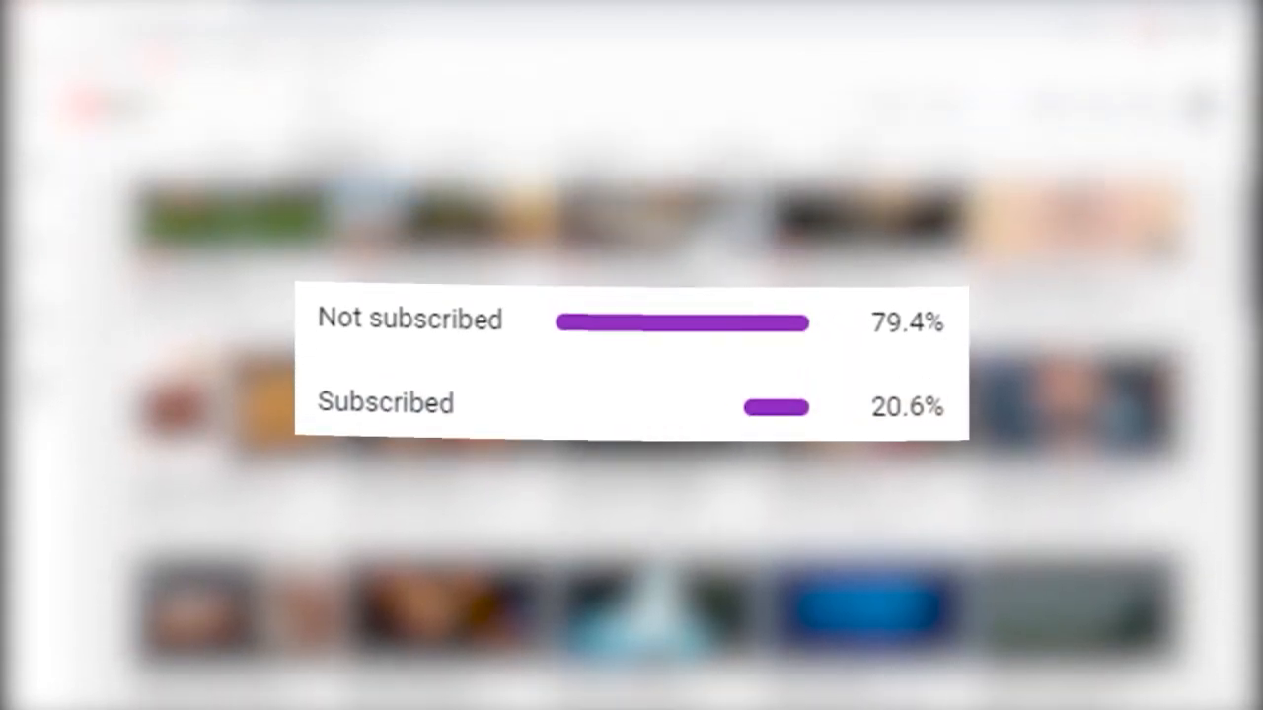